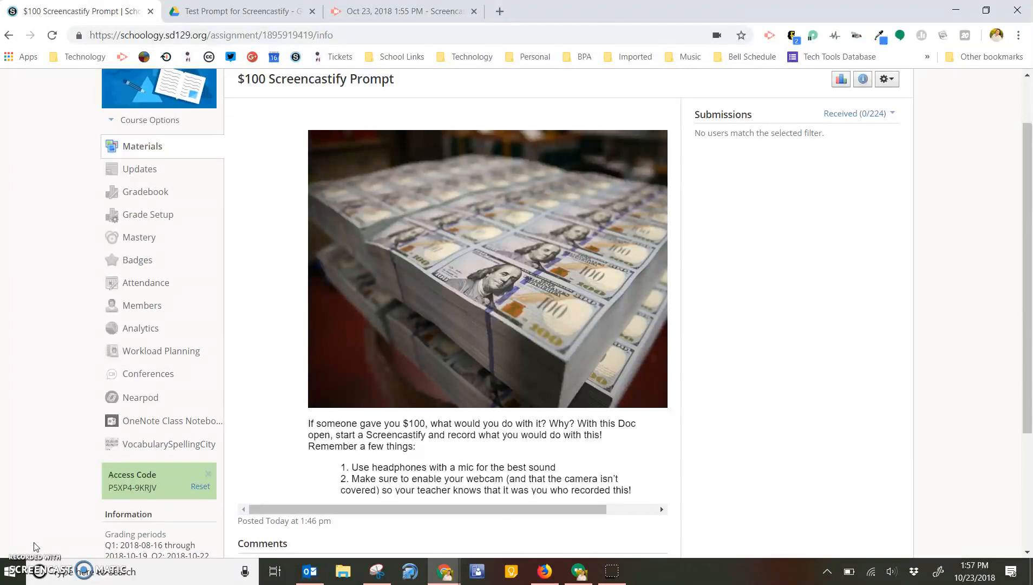
{"action": "mouse_move", "coordinate": [12, 532]}
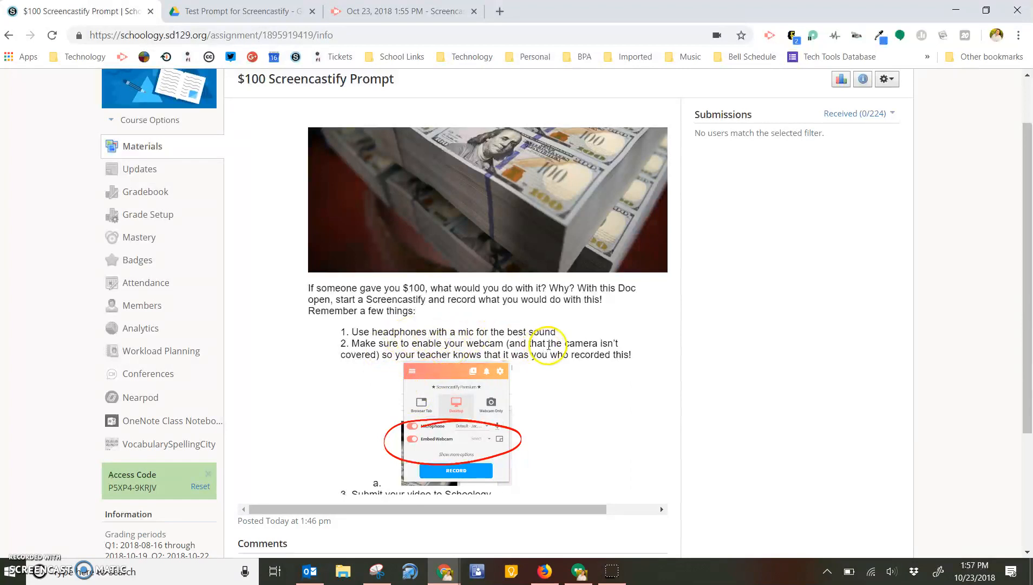
{"action": "mouse_move", "coordinate": [461, 468]}
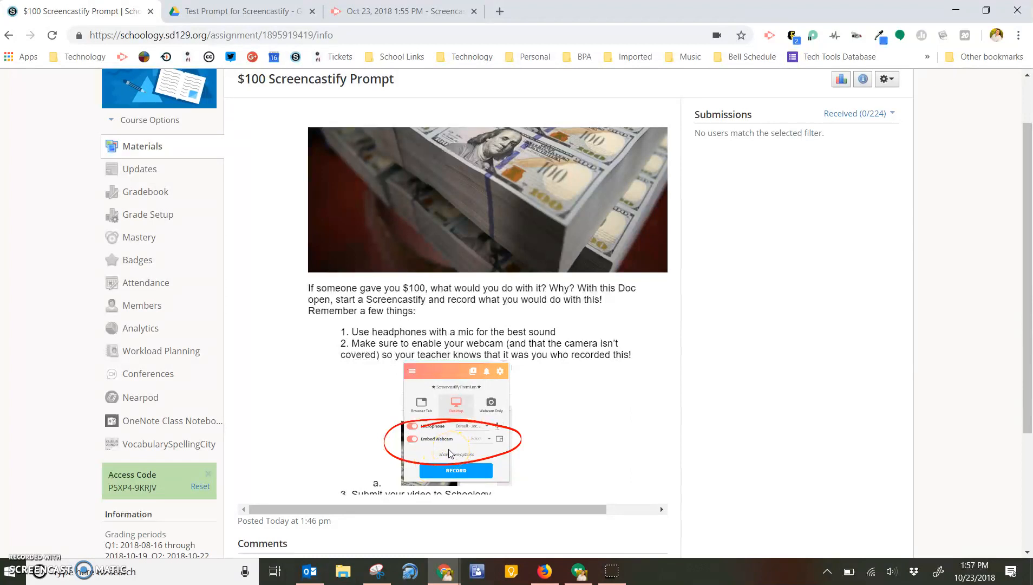
{"action": "mouse_move", "coordinate": [790, 35]}
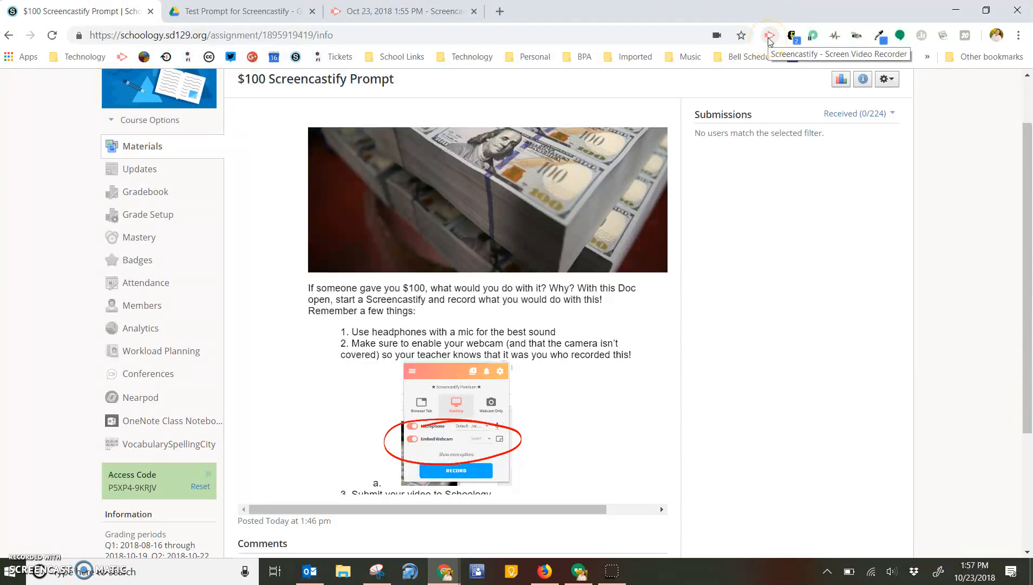
Launch a Screencastify desktop recording with microphone and embedded webcam enabled.
{"action": "left_click", "coordinate": [770, 34]}
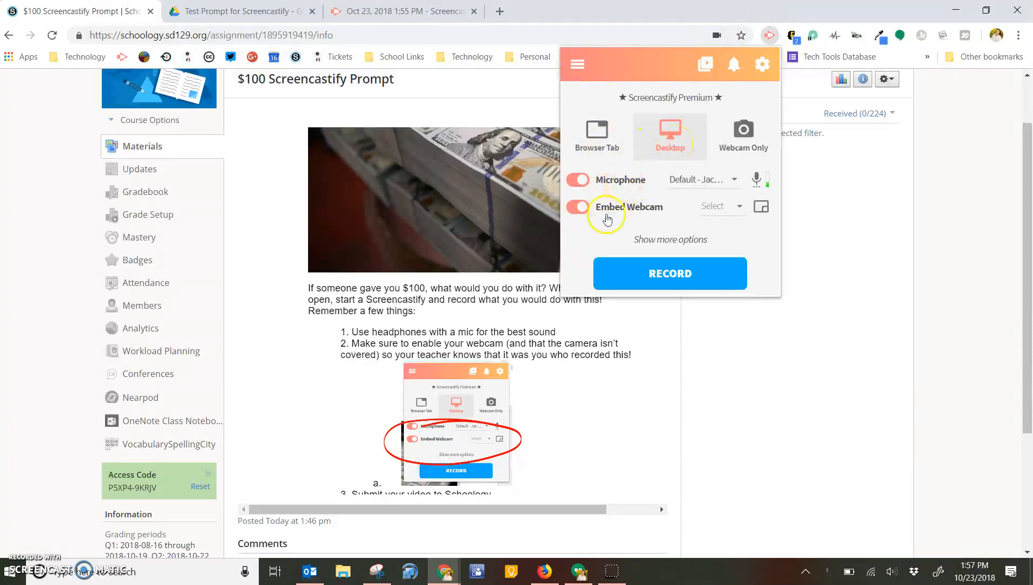
{"action": "mouse_move", "coordinate": [640, 204]}
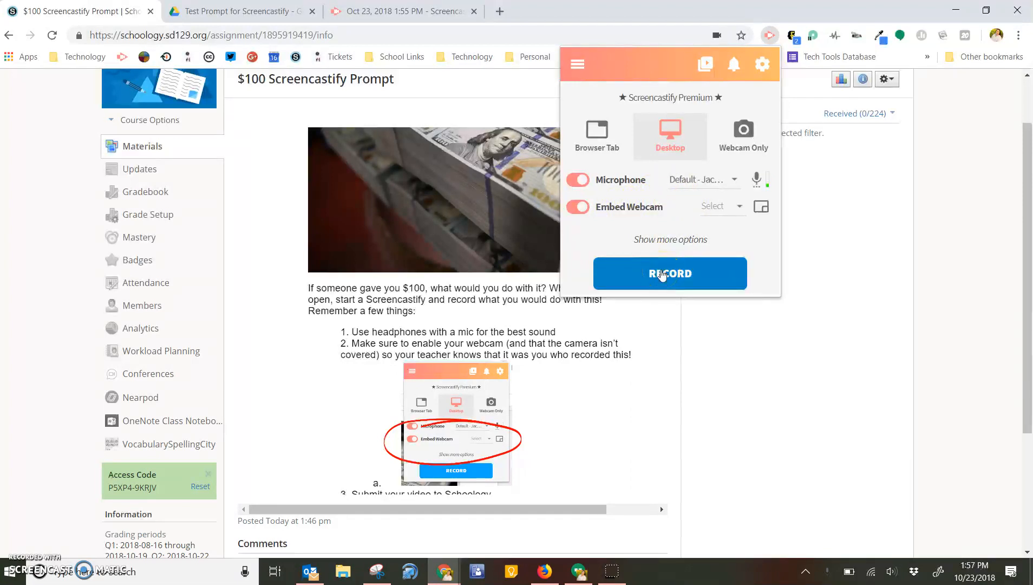
{"action": "left_click", "coordinate": [670, 273]}
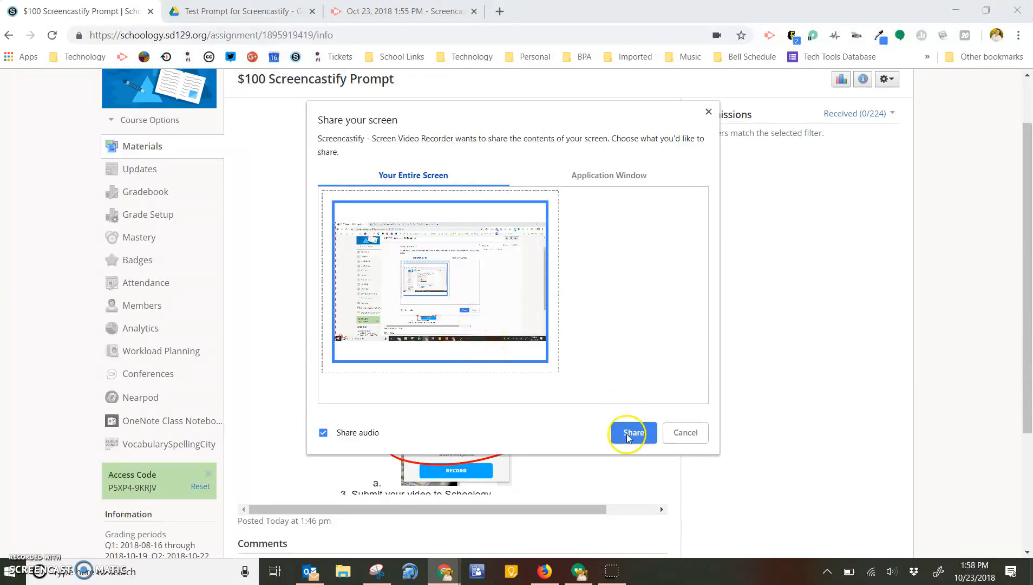
Share Your Entire Screen so the recording begins.
{"action": "left_click", "coordinate": [631, 434]}
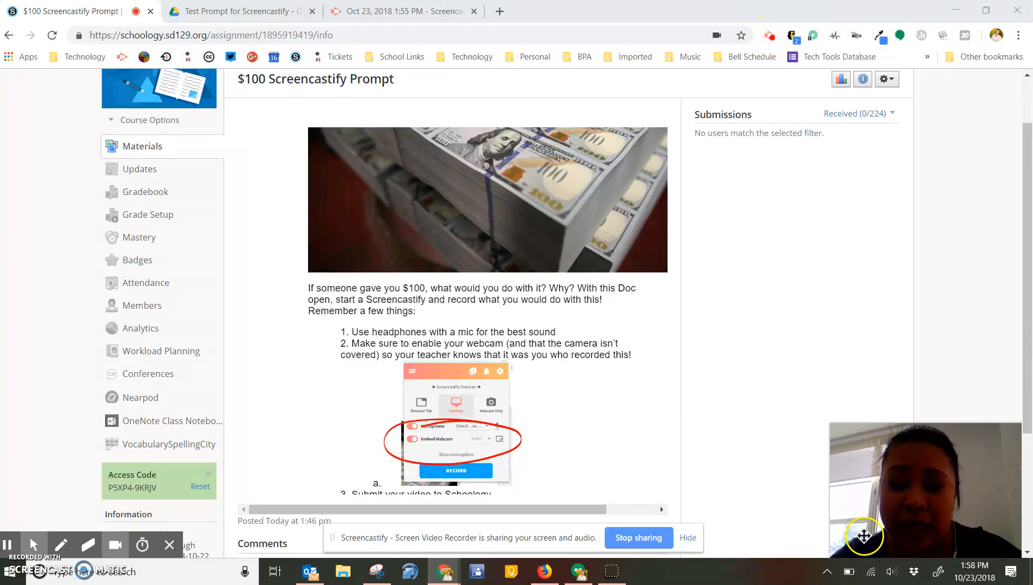
{"action": "mouse_move", "coordinate": [817, 488]}
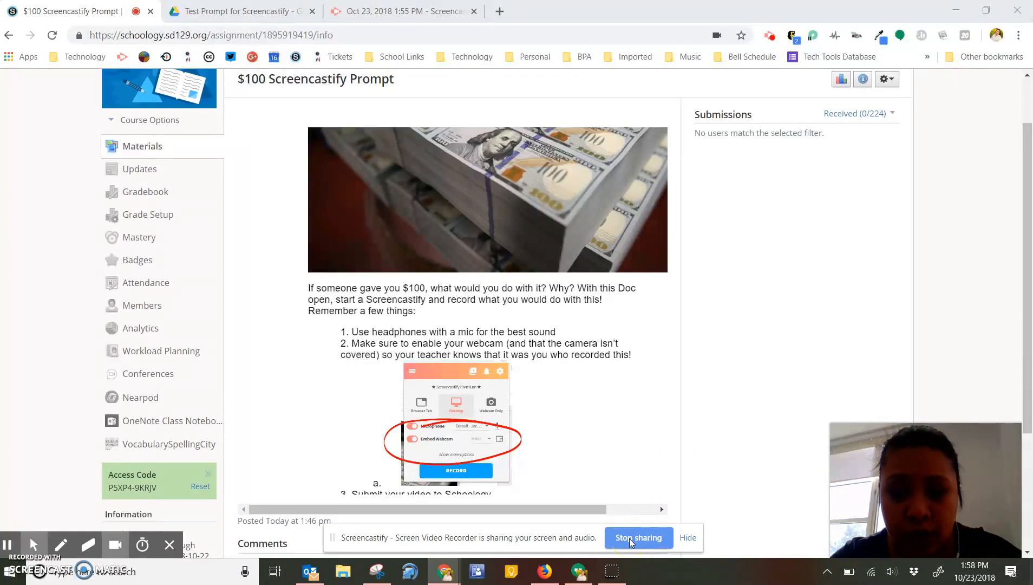
Stop sharing to end the 15-second recording and reach its review page.
{"action": "left_click", "coordinate": [637, 537]}
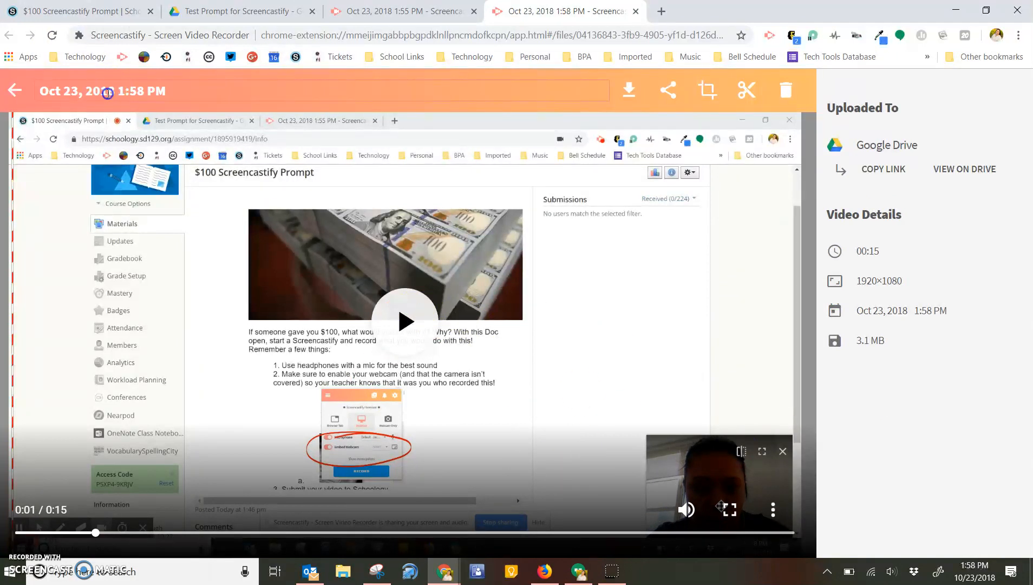
Rename the recording to 'Test Recording with Screencastify' and save the title.
{"action": "left_click", "coordinate": [102, 91]}
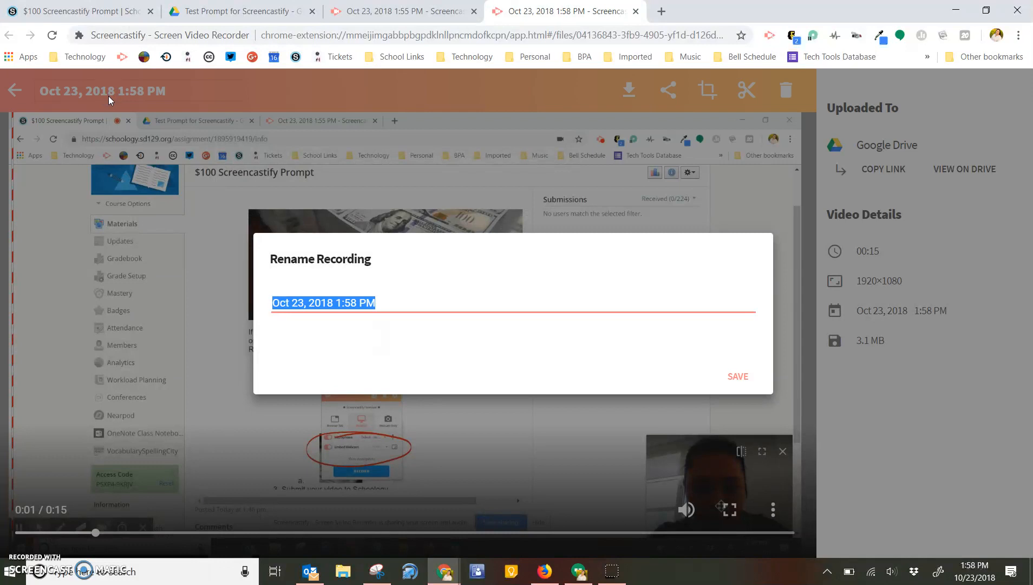
{"action": "type", "text": "Test Recording with Screencastify"}
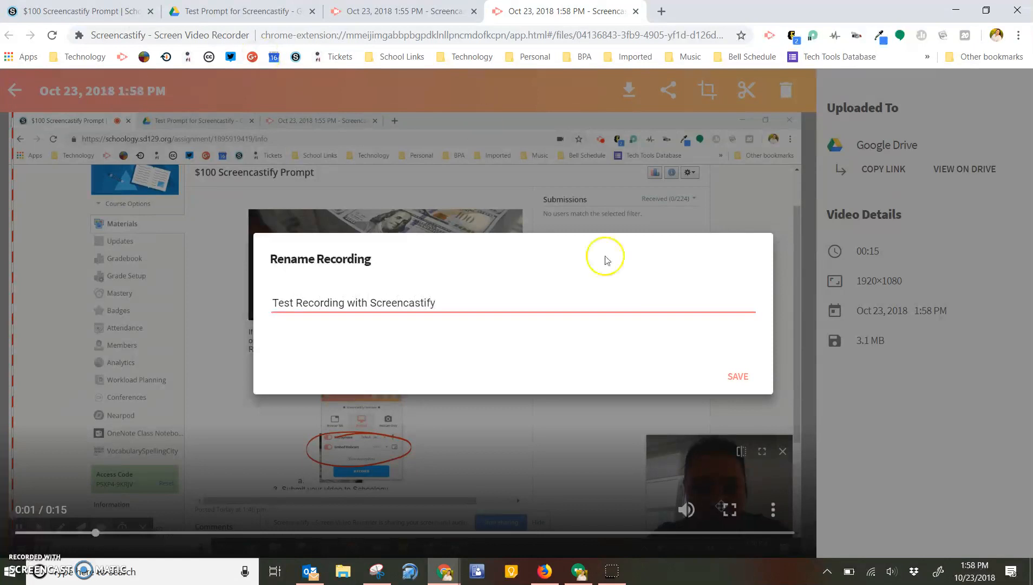
{"action": "left_click", "coordinate": [737, 376]}
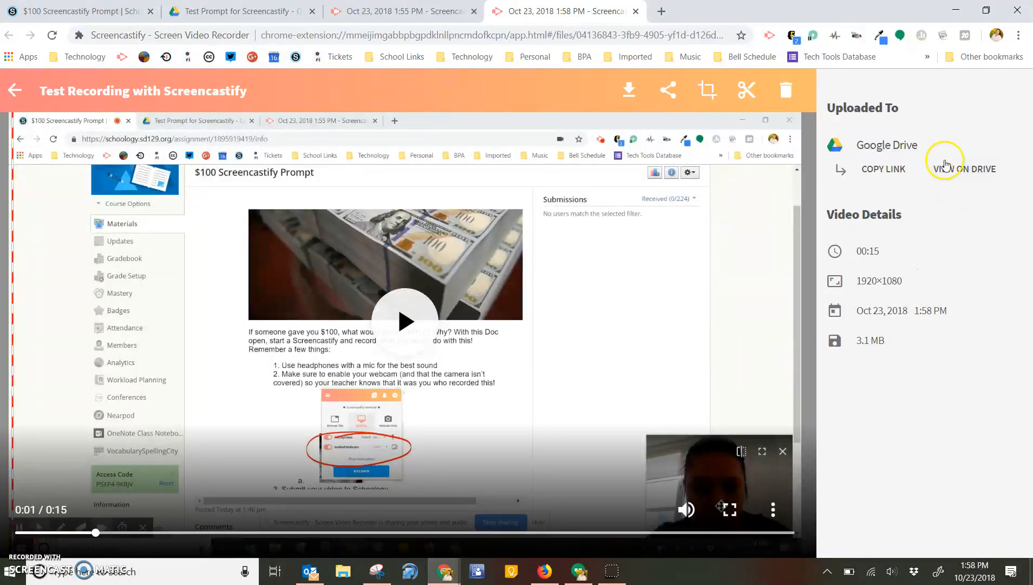
{"action": "mouse_move", "coordinate": [862, 194]}
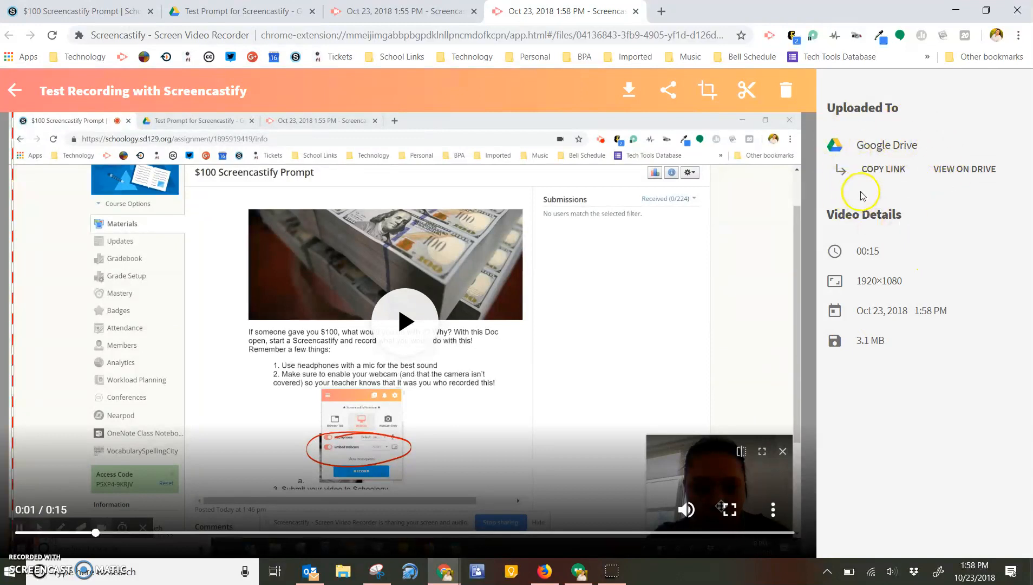
{"action": "mouse_move", "coordinate": [914, 130]}
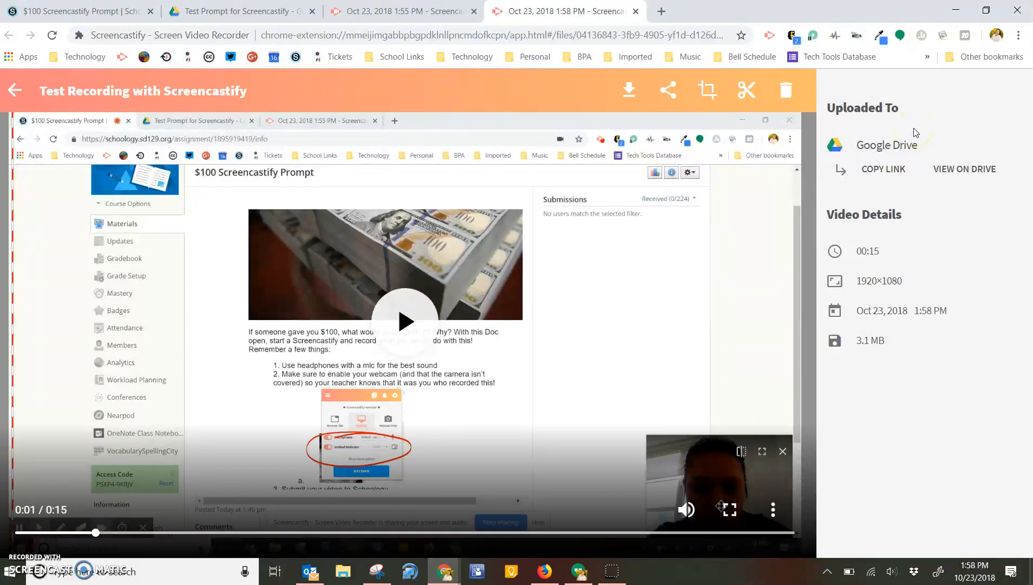
{"action": "mouse_move", "coordinate": [965, 169]}
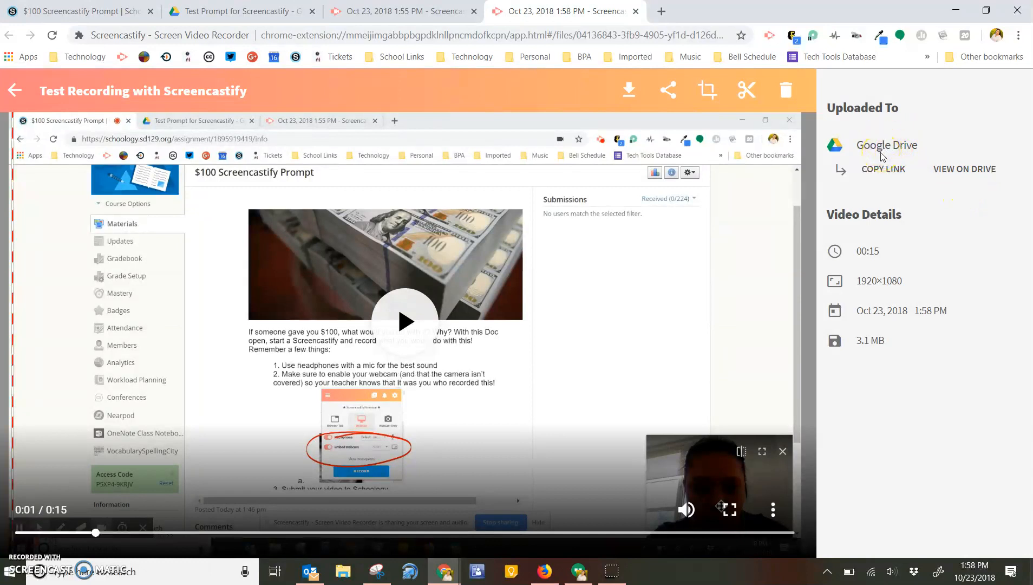
{"action": "mouse_move", "coordinate": [634, 11]}
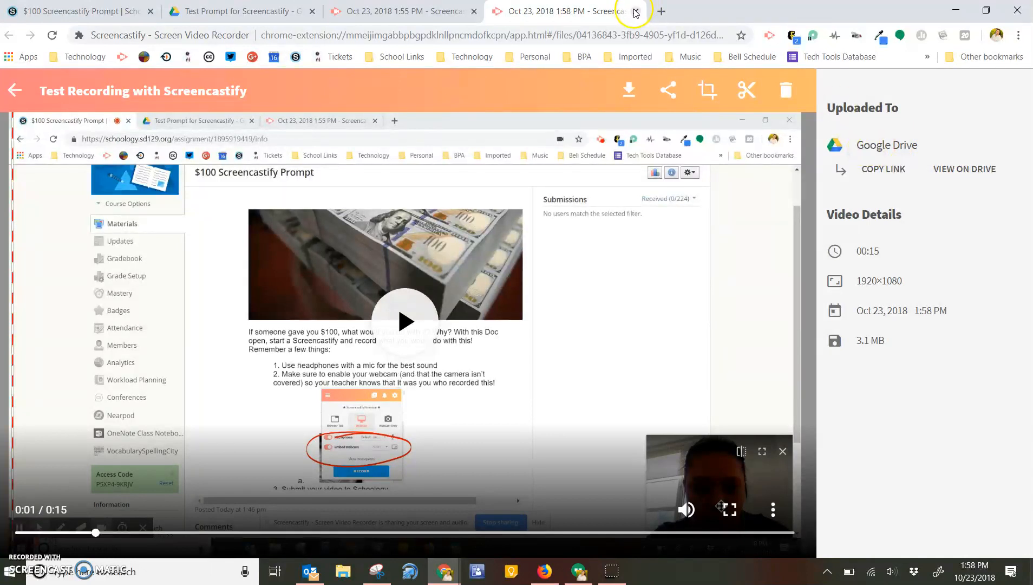
Close the recording's review tab, returning to the Schoology assignment page.
{"action": "left_click", "coordinate": [635, 11]}
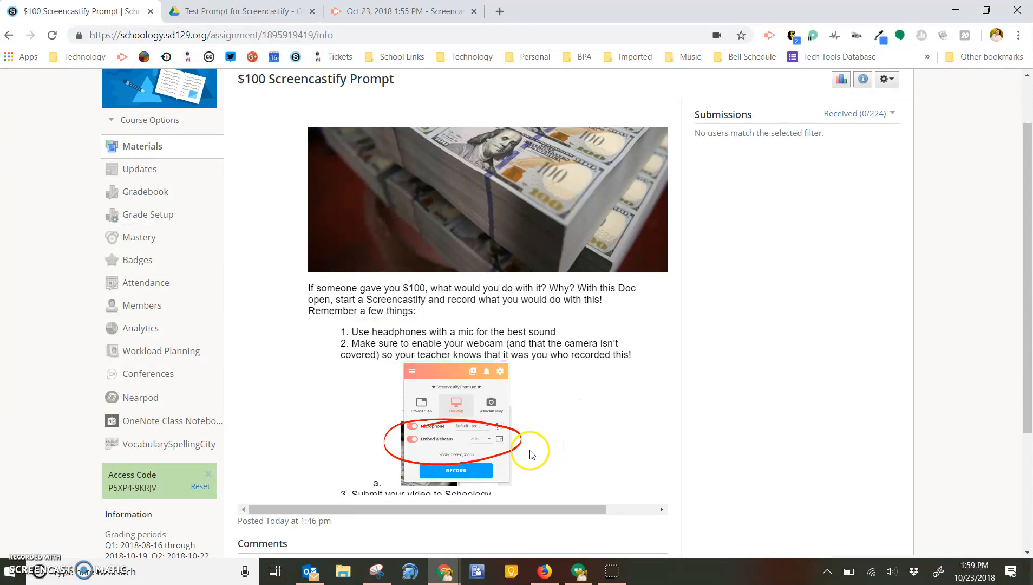
{"action": "mouse_move", "coordinate": [764, 171]}
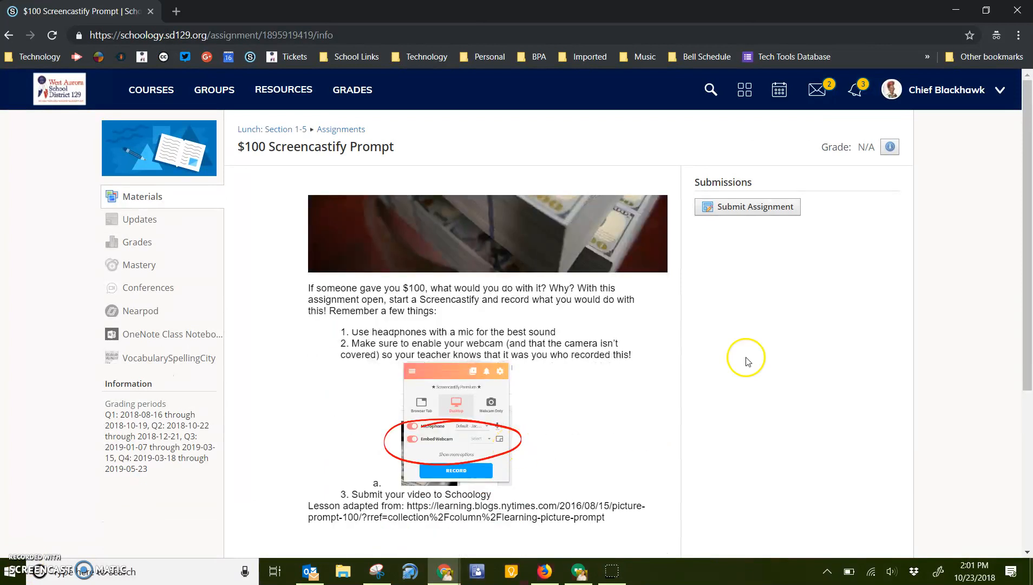
{"action": "mouse_move", "coordinate": [784, 221]}
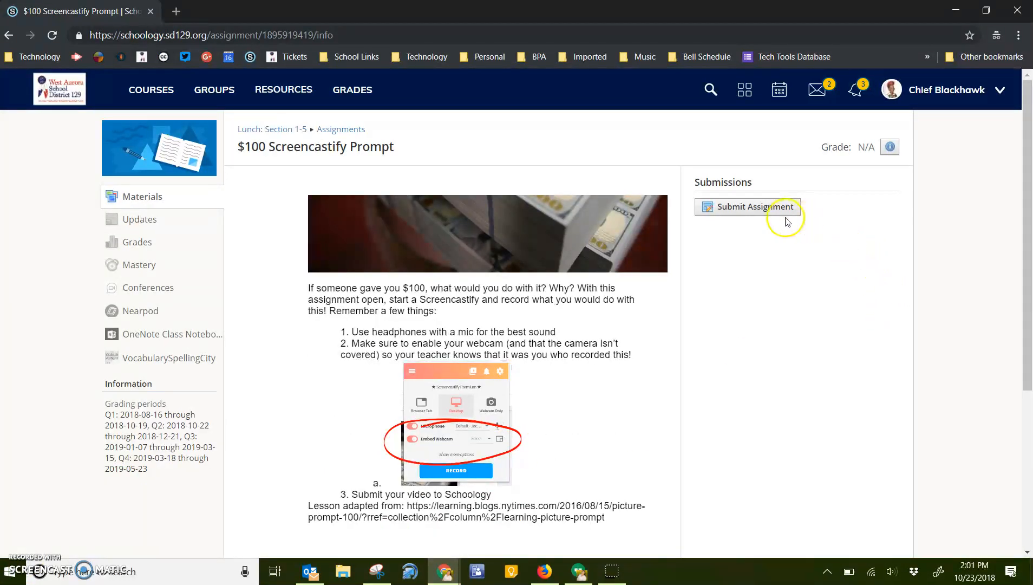
Start a submission for the $100 Screencastify Prompt assignment via Submit Assignment.
{"action": "left_click", "coordinate": [748, 207]}
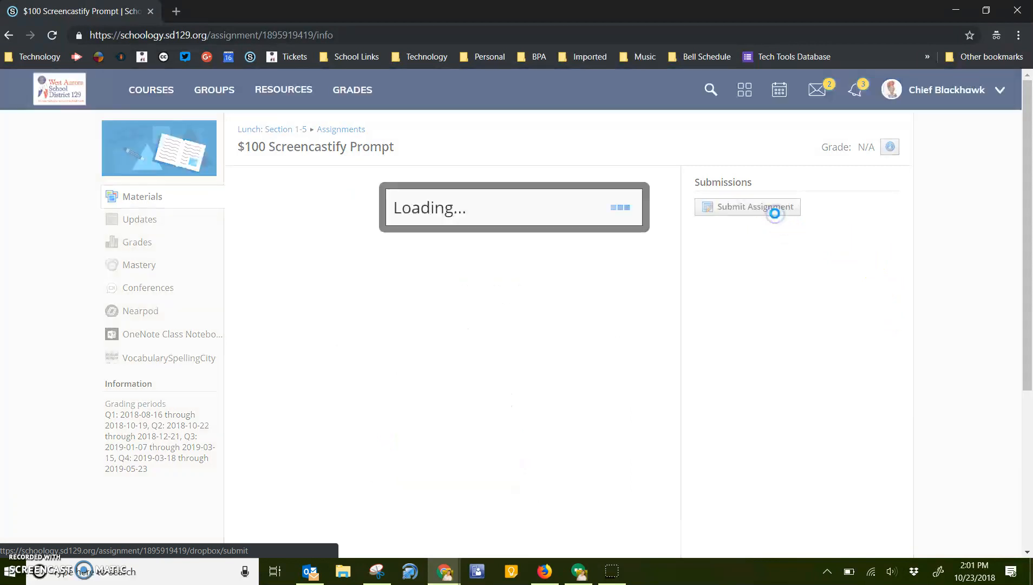
Switch the submission Upload dialog to the Resources section, showing the empty Home collection.
{"action": "left_click", "coordinate": [754, 206]}
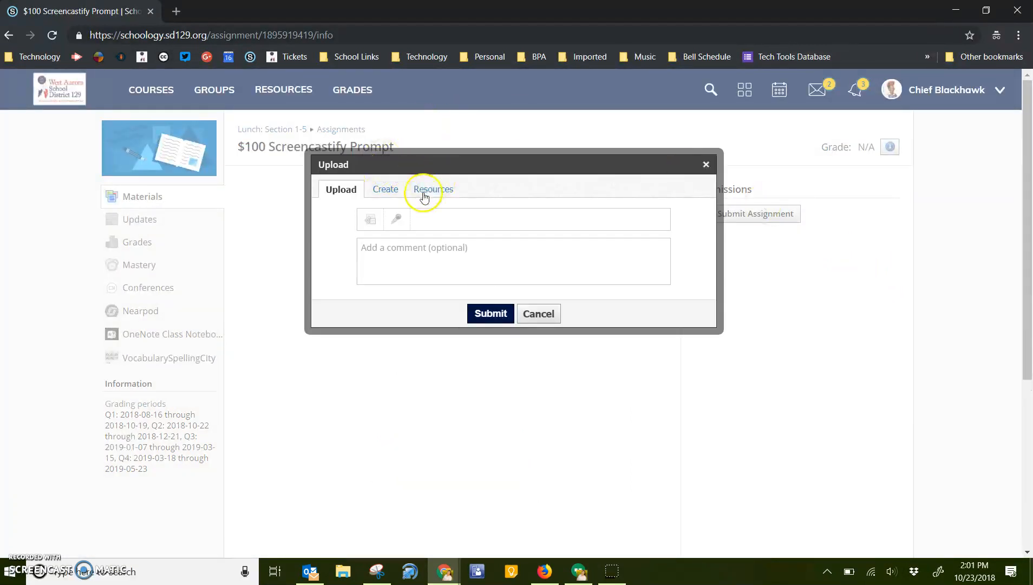
{"action": "left_click", "coordinate": [433, 192]}
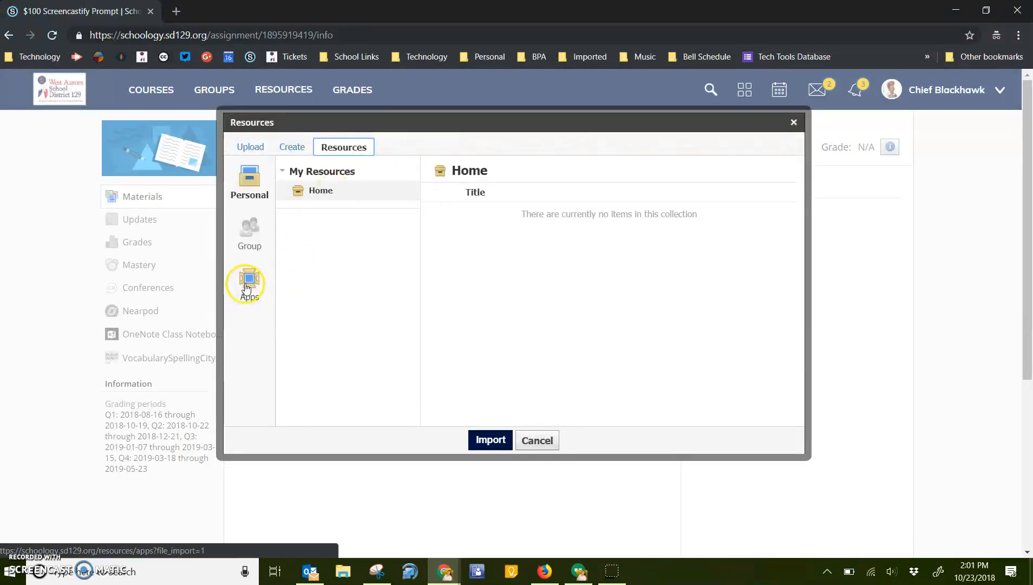
List Google Drive Resource App files and focus the Search Google Drive box.
{"action": "left_click", "coordinate": [248, 285]}
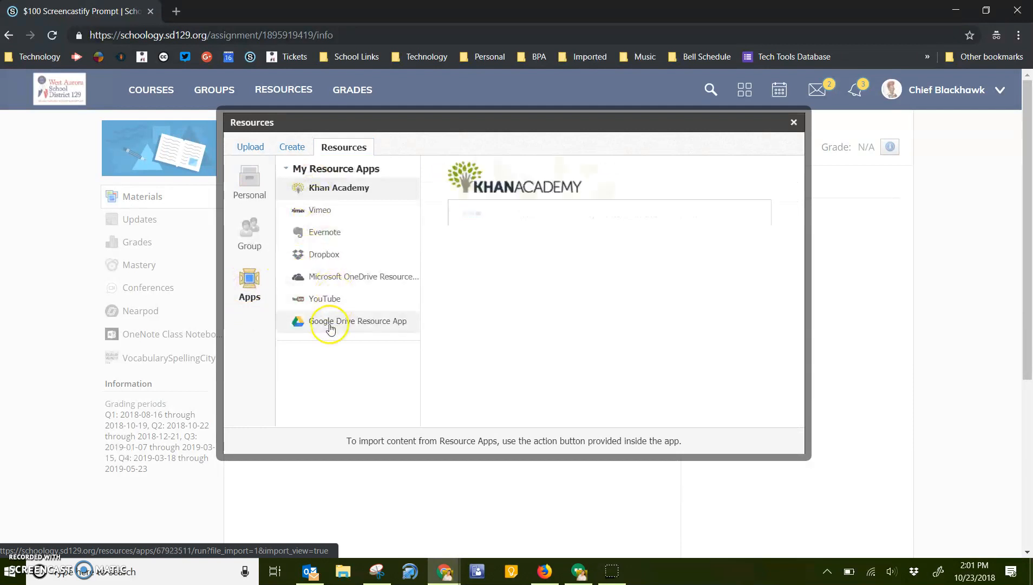
{"action": "left_click", "coordinate": [358, 320]}
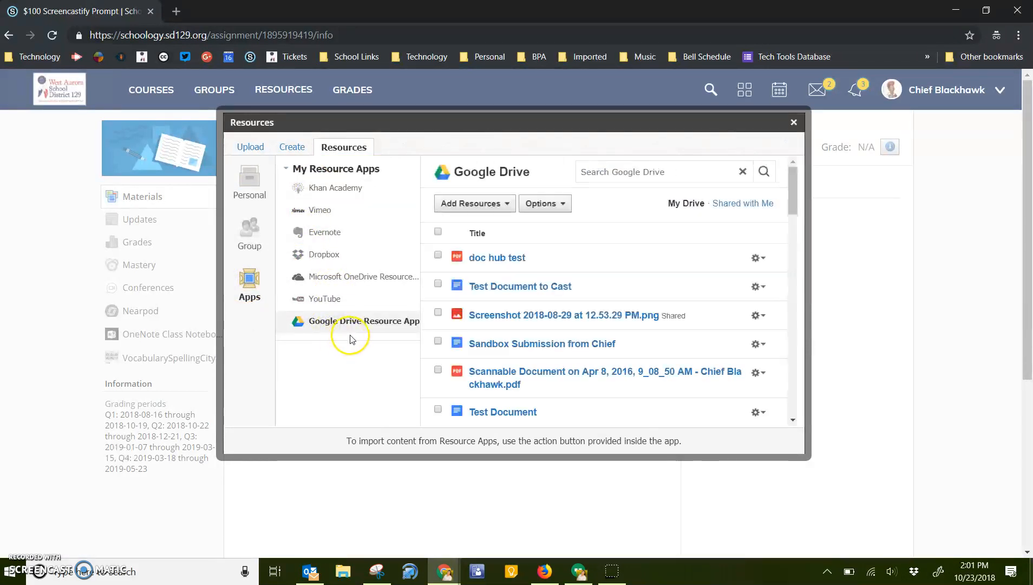
{"action": "mouse_move", "coordinate": [484, 394]}
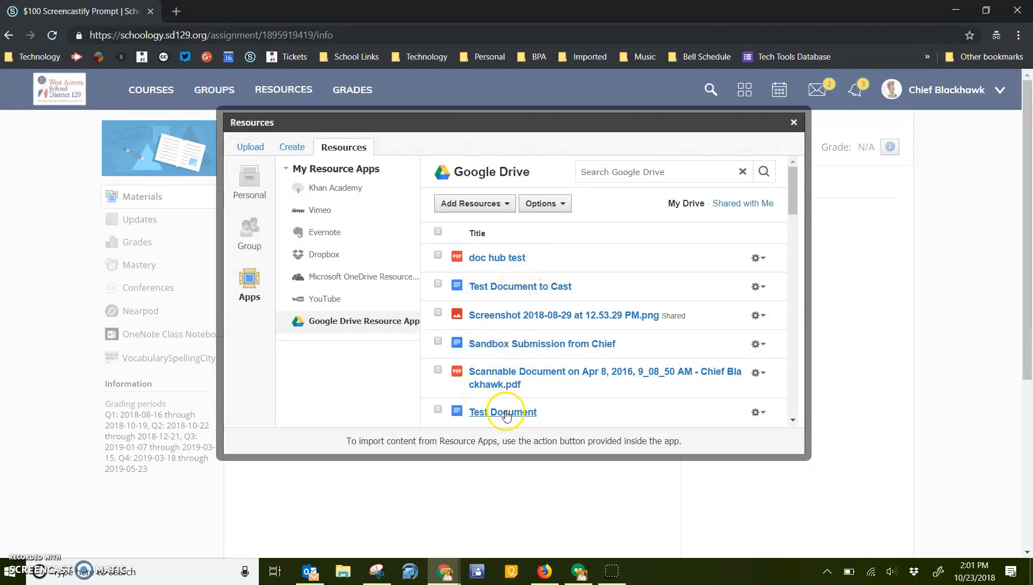
{"action": "left_click", "coordinate": [659, 171]}
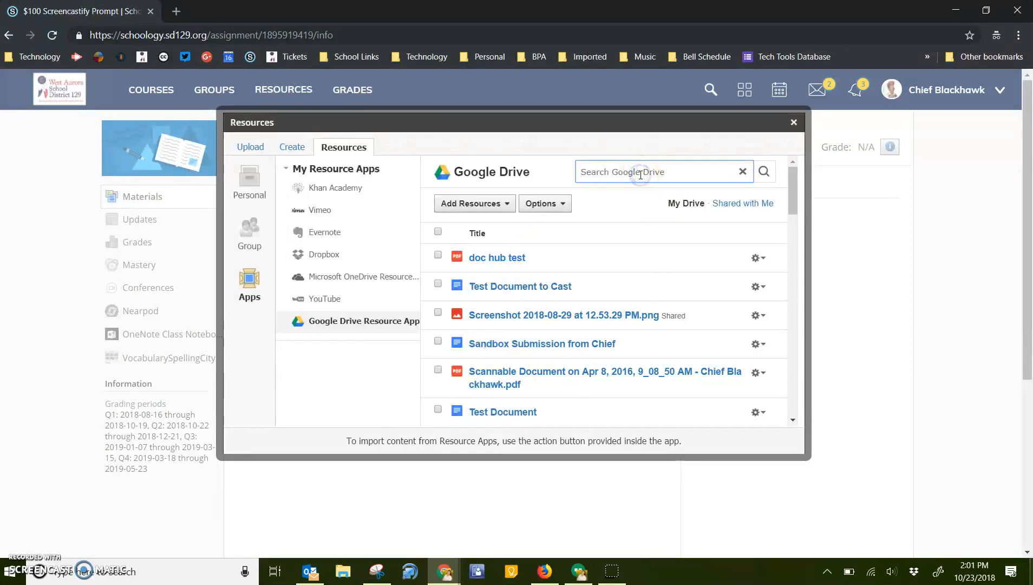
{"action": "mouse_move", "coordinate": [631, 172]}
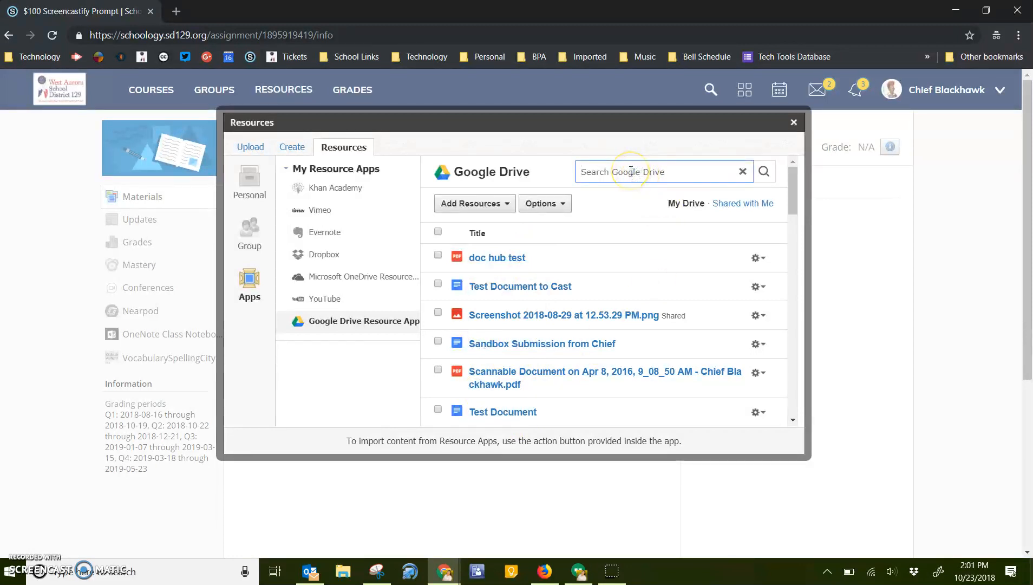